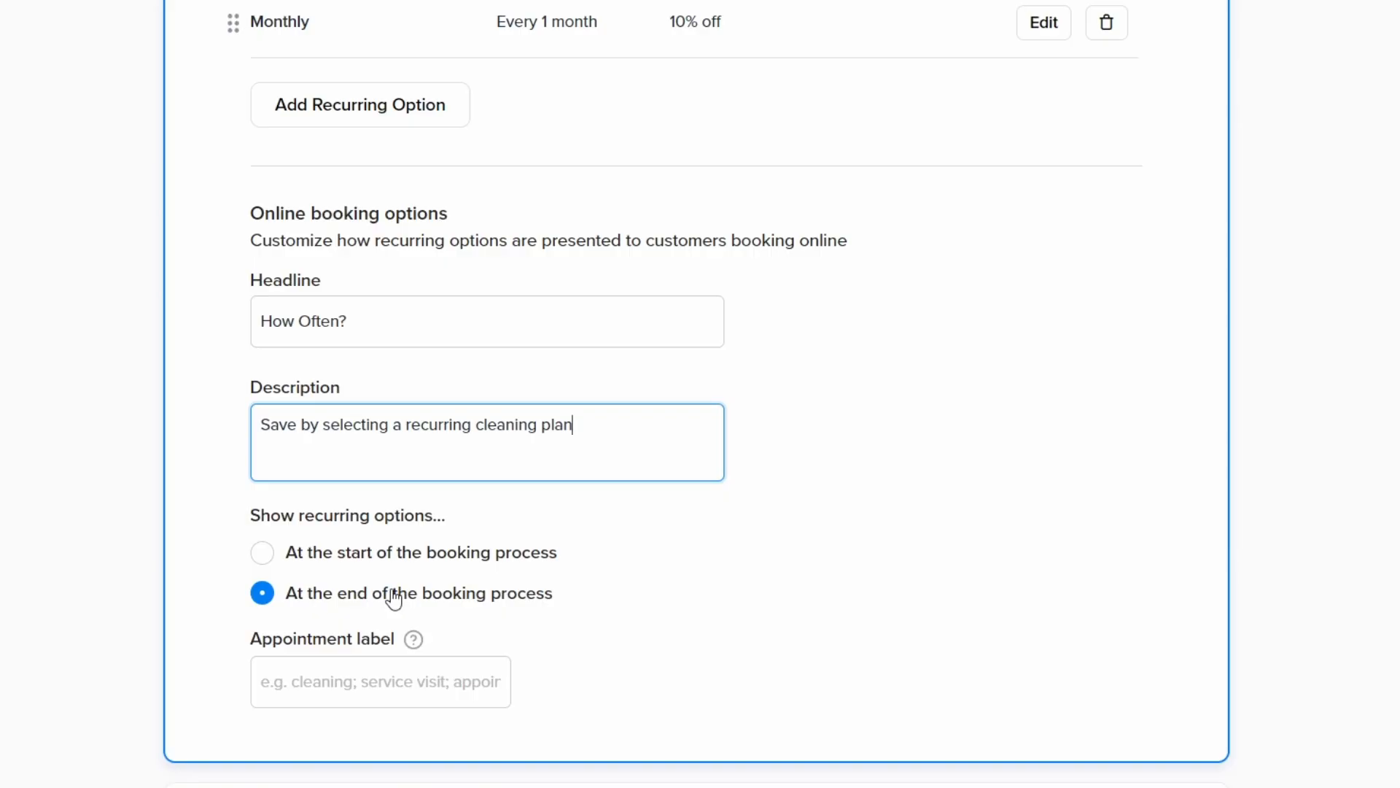
Focus the Appointment label field under Online booking options to begin entering a label
scroll("down", 3)
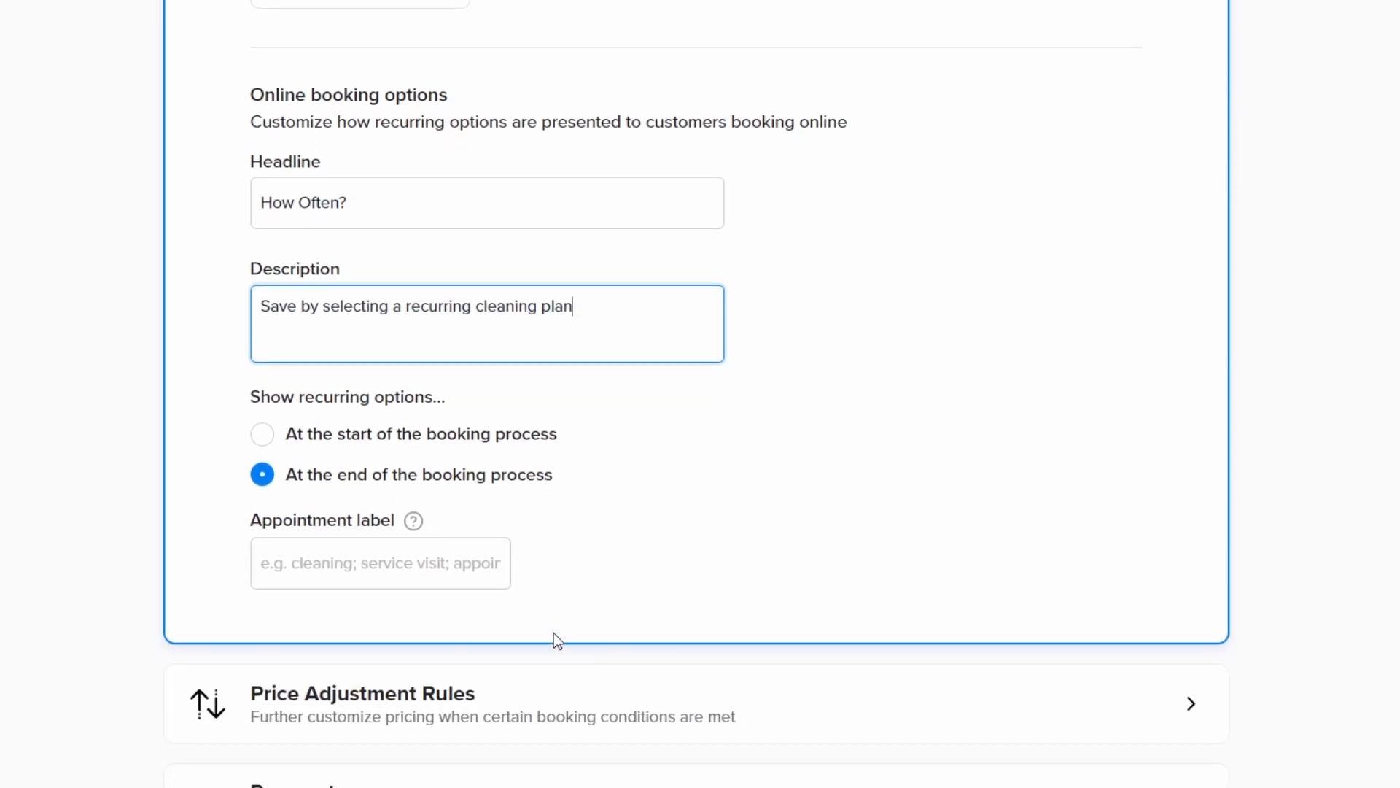
mouse_move(548, 566)
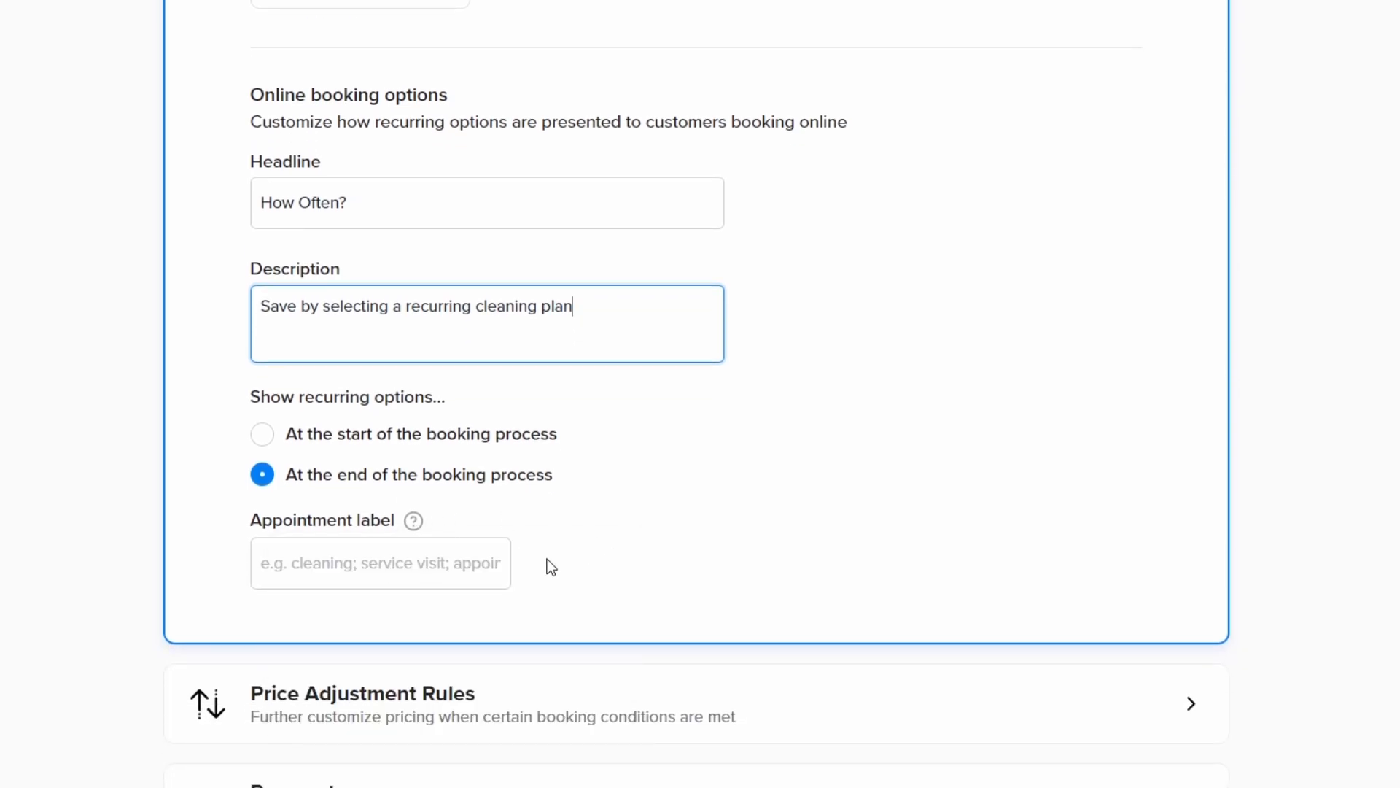
left_click(379, 563)
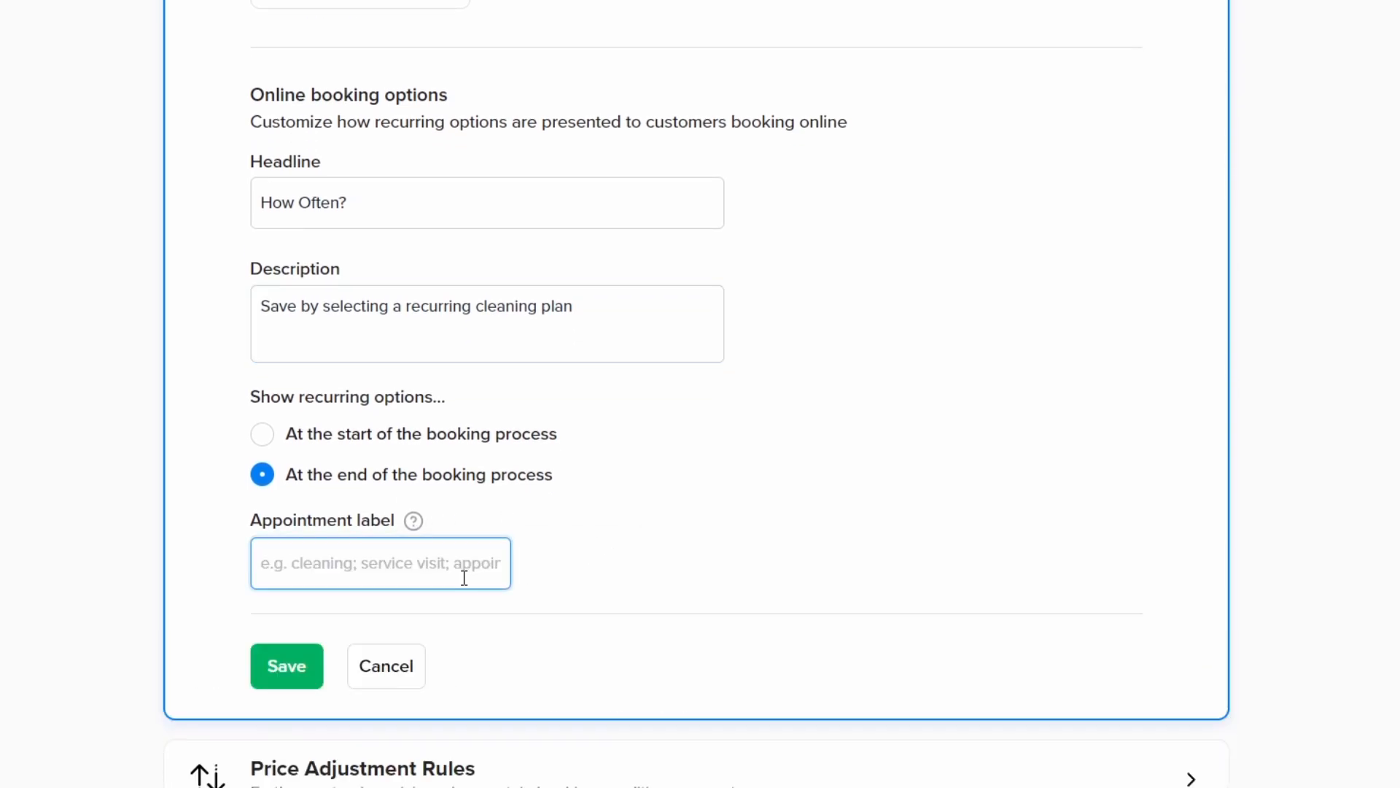